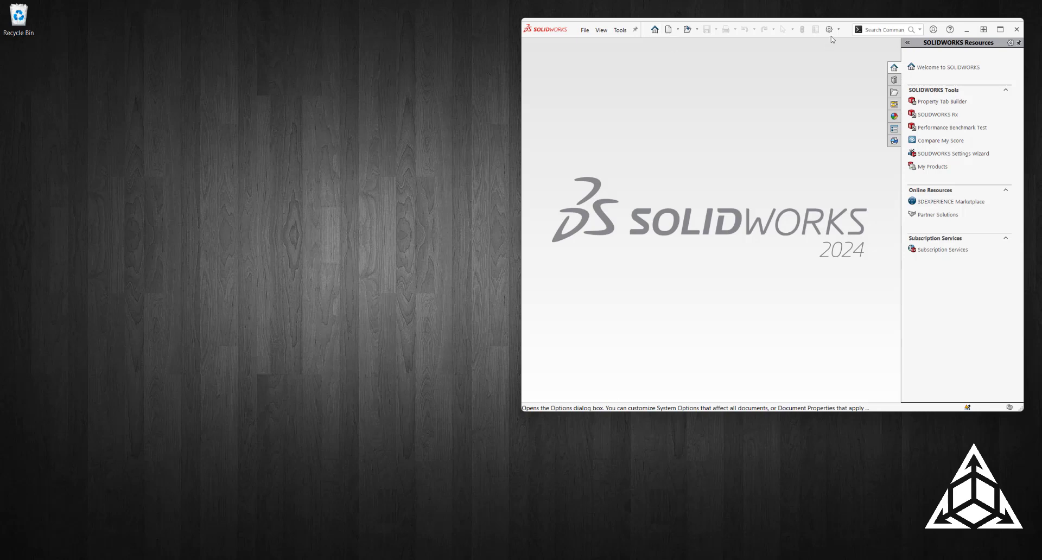
Review the current Hole Wizard/Toolbox folder in SOLIDWORKS System Options.
click(828, 29)
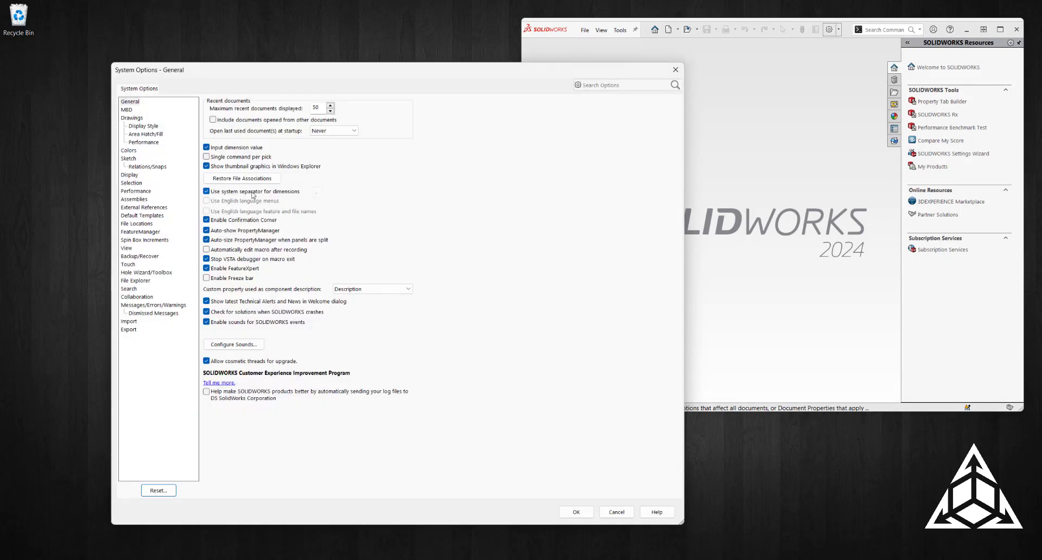
mouse_move(169, 275)
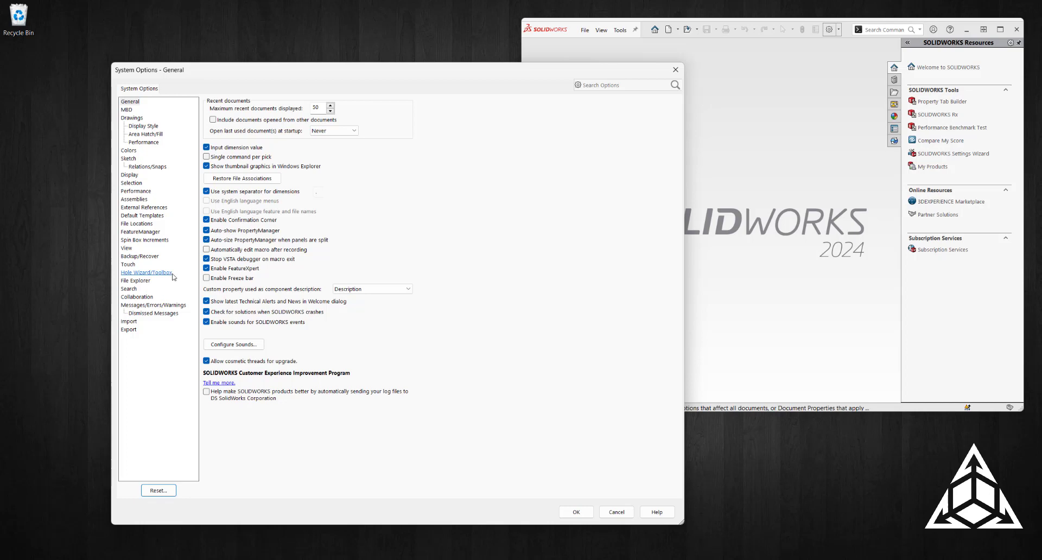
click(147, 272)
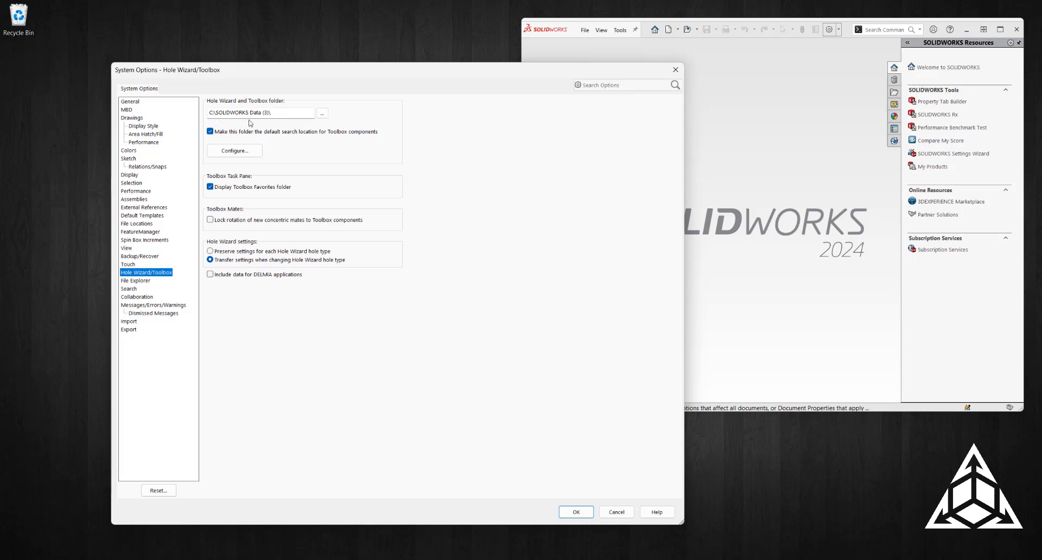
mouse_move(539, 116)
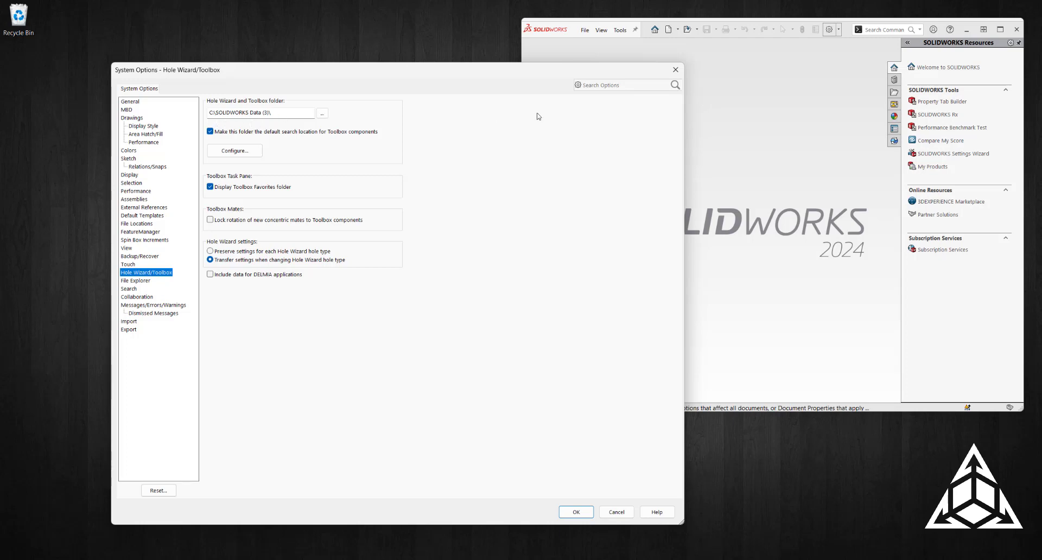
click(616, 511)
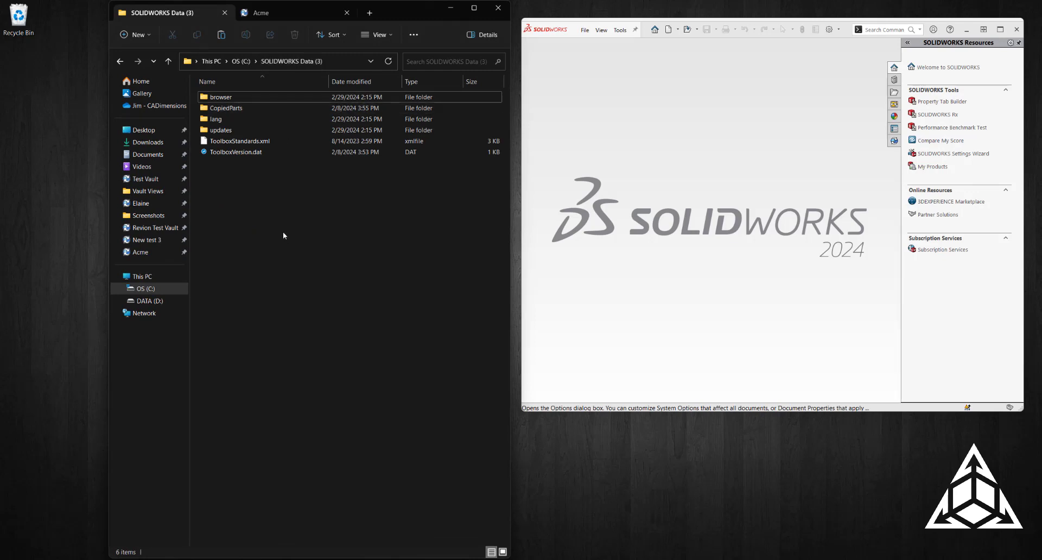
mouse_move(284, 230)
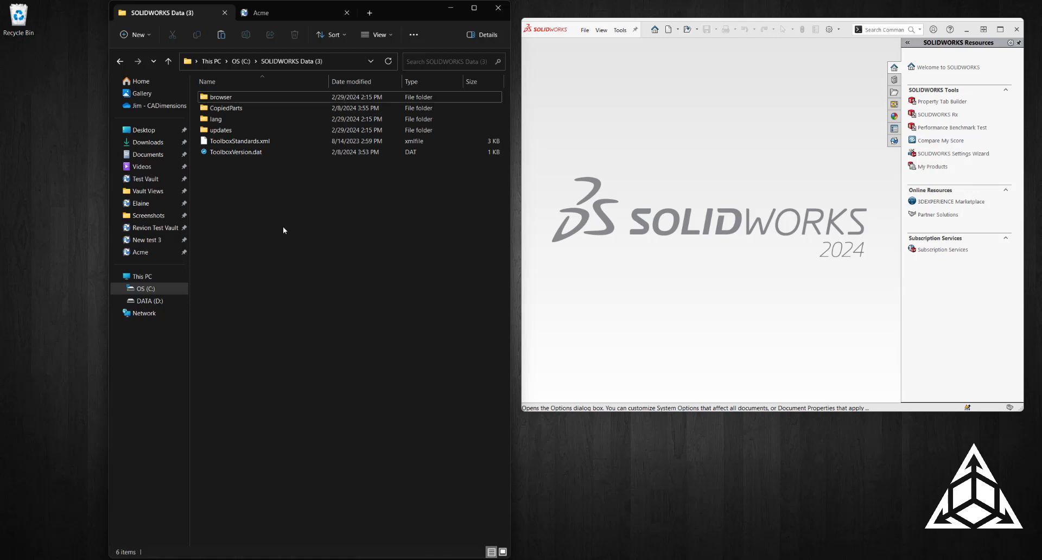
Select all six items in SOLIDWORKS Data (3) and switch to the Acme vault view.
key(ctrl+a)
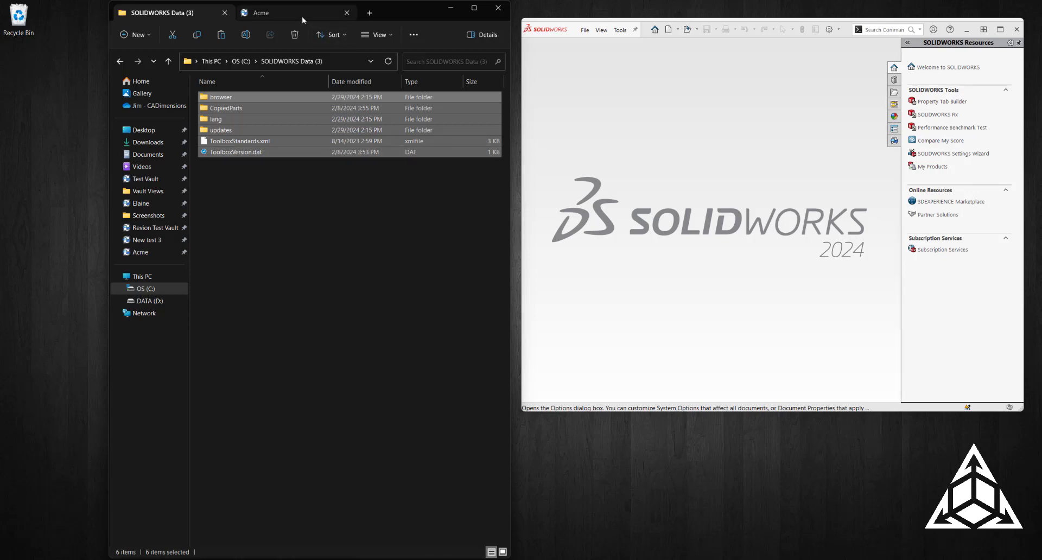
click(261, 12)
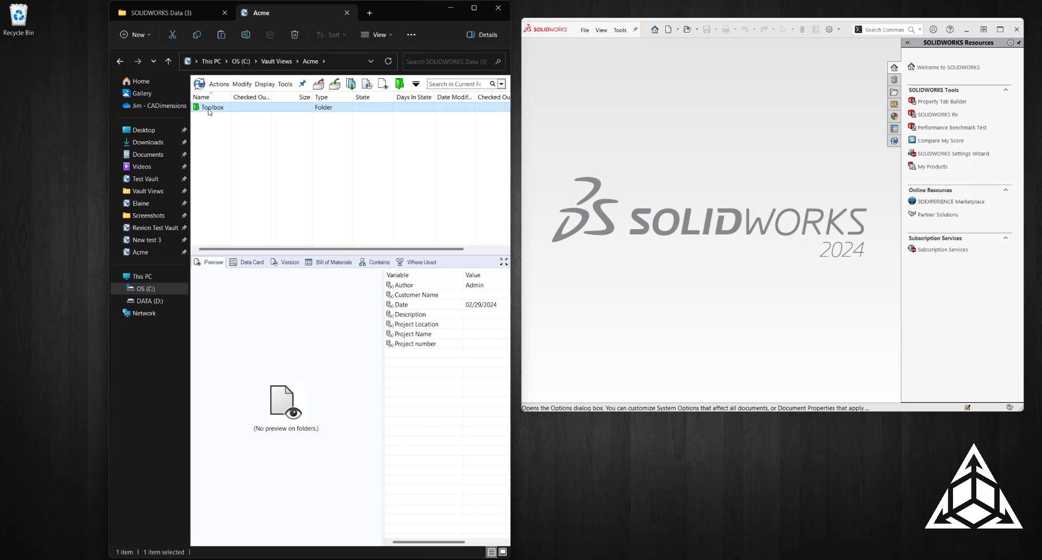
Place the Toolbox data files in the vault's Toolbox folder and return to the Acme root.
double_click(212, 107)
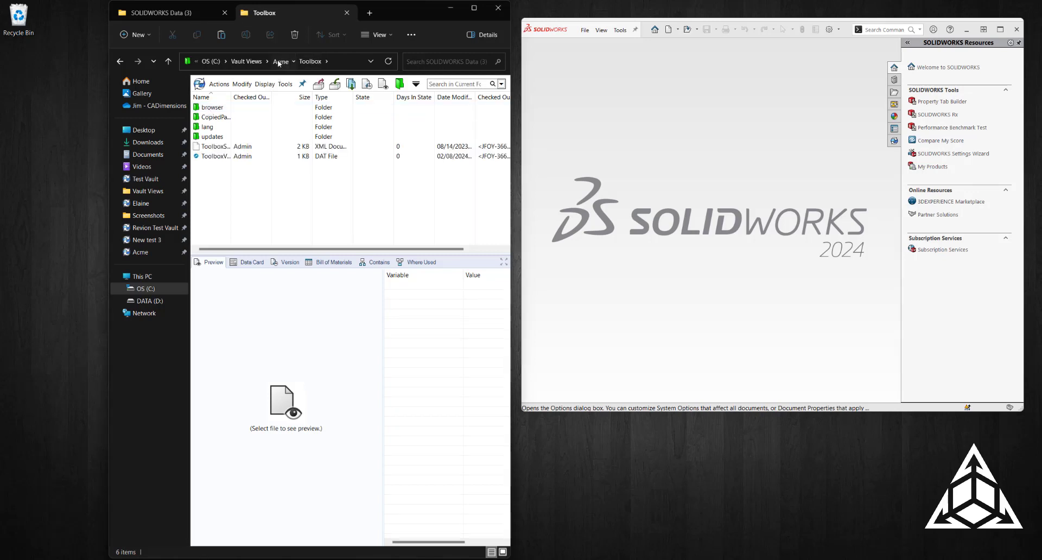
right_click(208, 106)
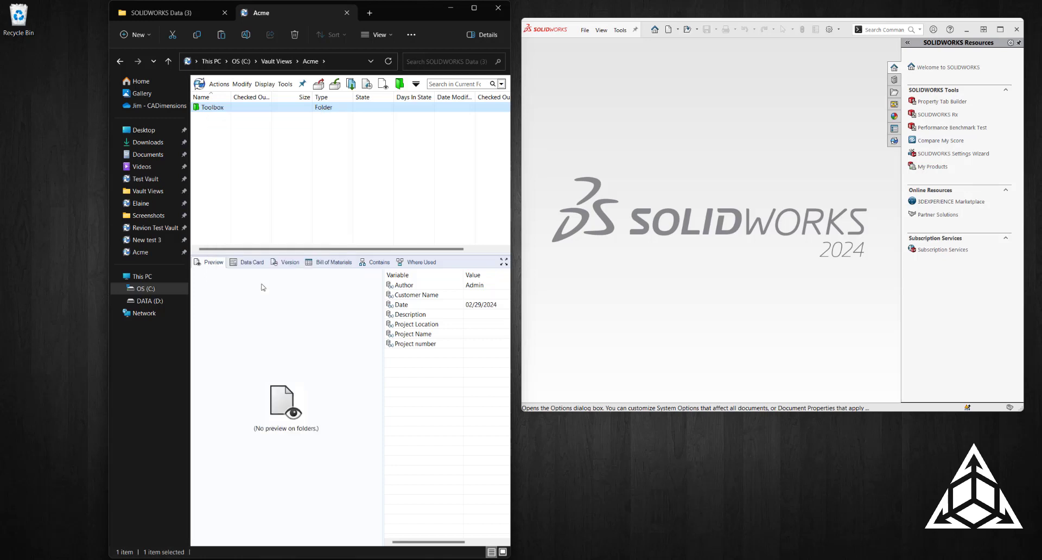
mouse_move(276, 202)
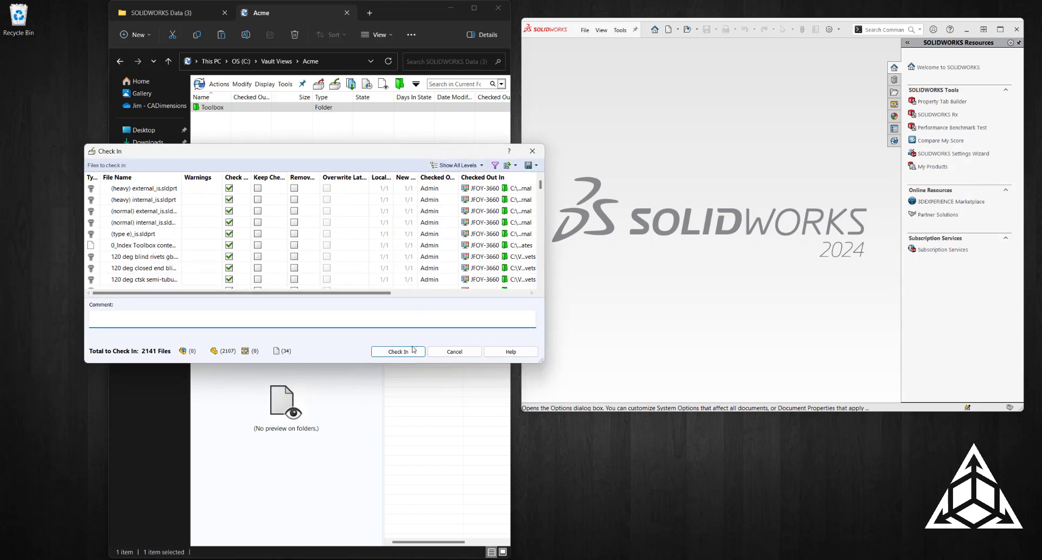
Check in all 2,141 Toolbox files to the Acme vault.
click(397, 351)
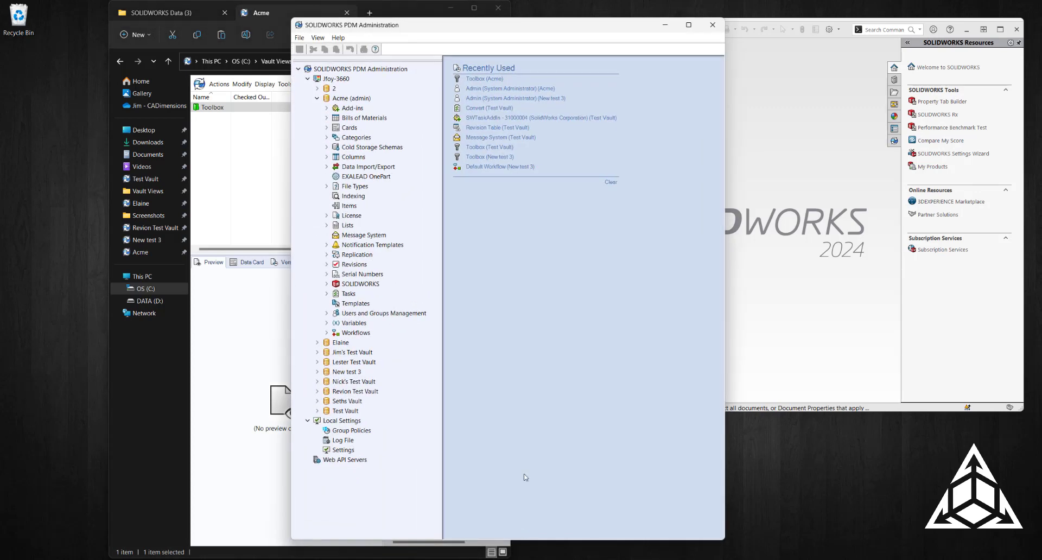
mouse_move(356, 99)
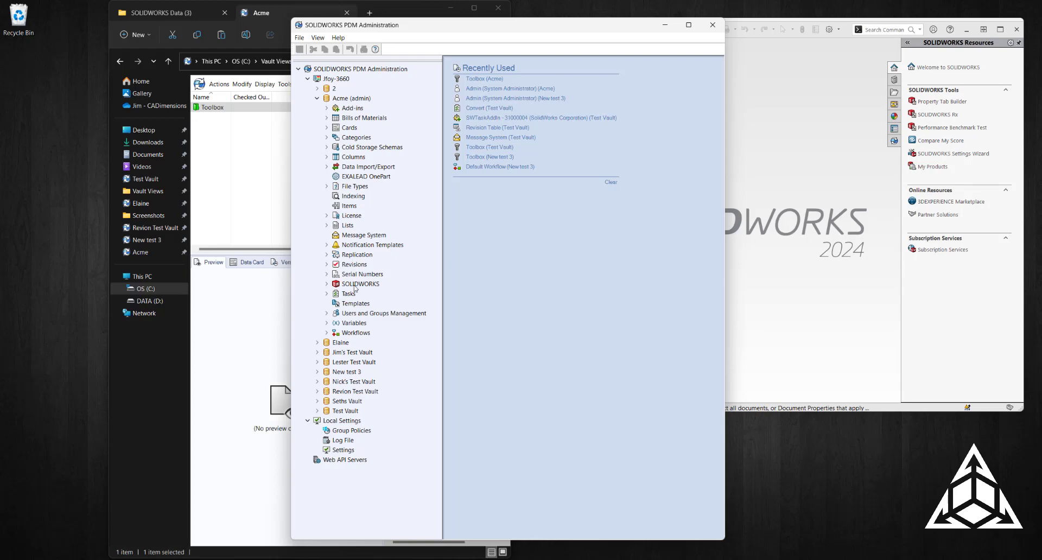
Expand the Acme vault's SOLIDWORKS node to reveal the Toolbox entry.
click(326, 284)
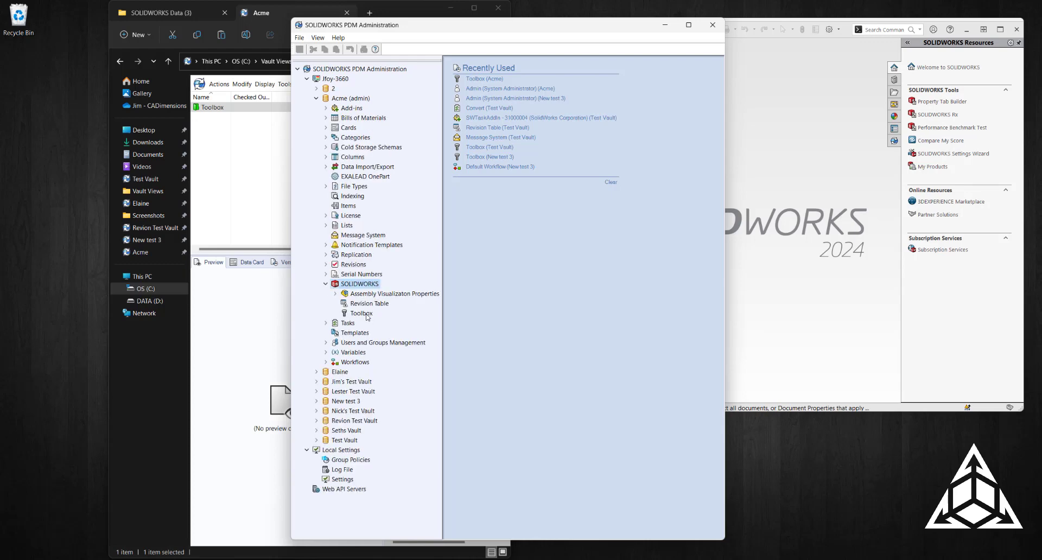
mouse_move(352, 312)
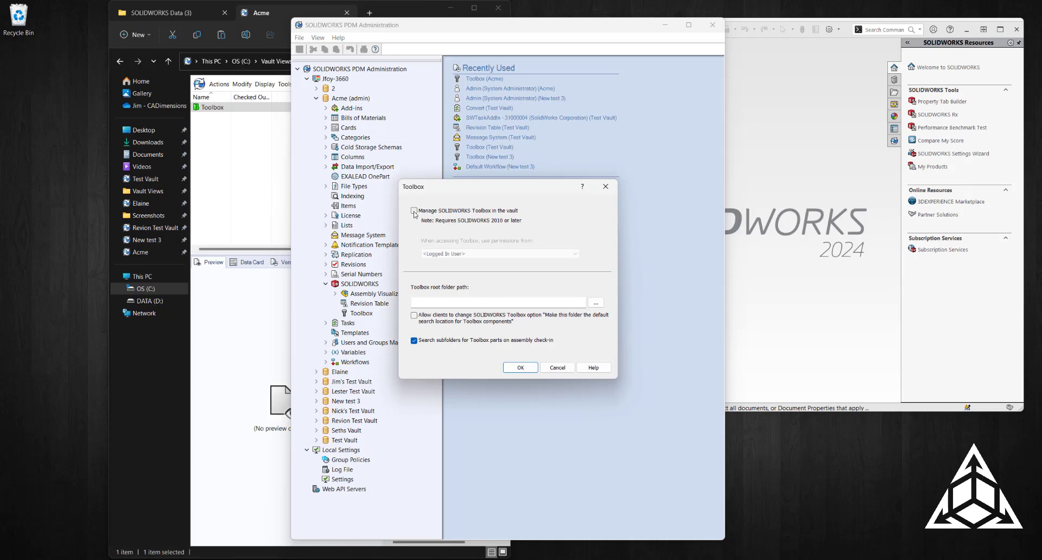
Enable Manage SOLIDWORKS Toolbox in the vault with root folder C:\Vault Views\Acme\Toolbox\ and save.
click(413, 211)
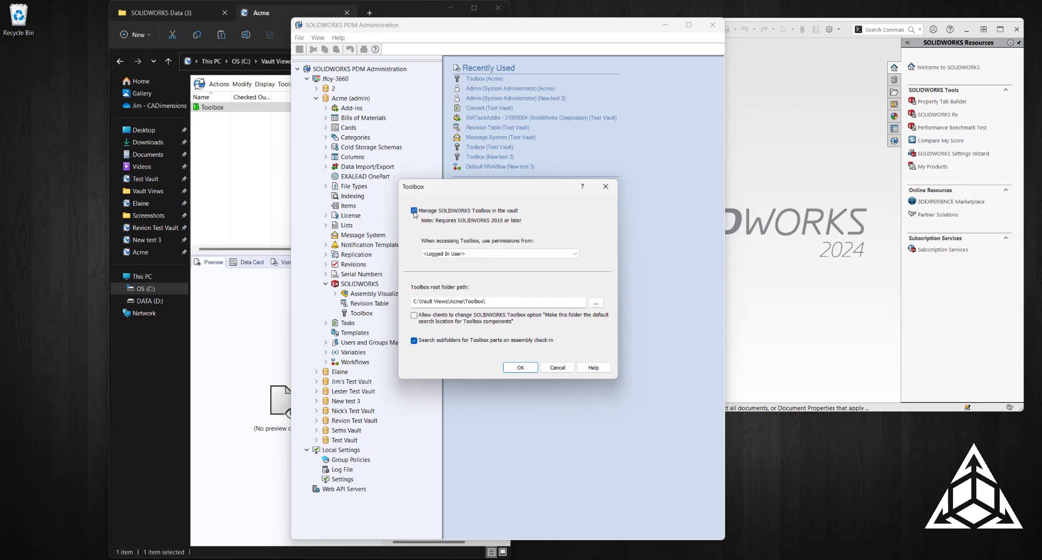
click(415, 211)
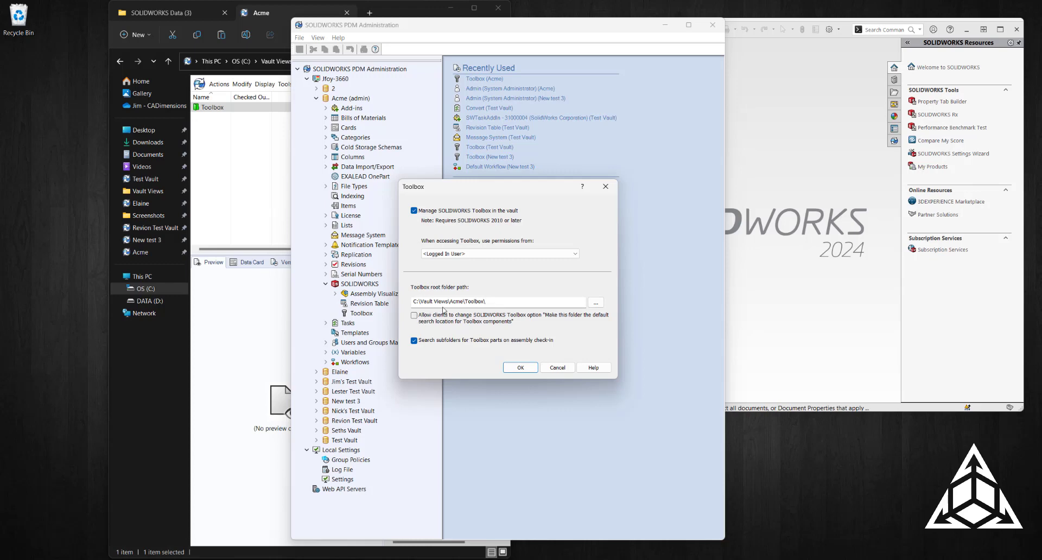
click(594, 301)
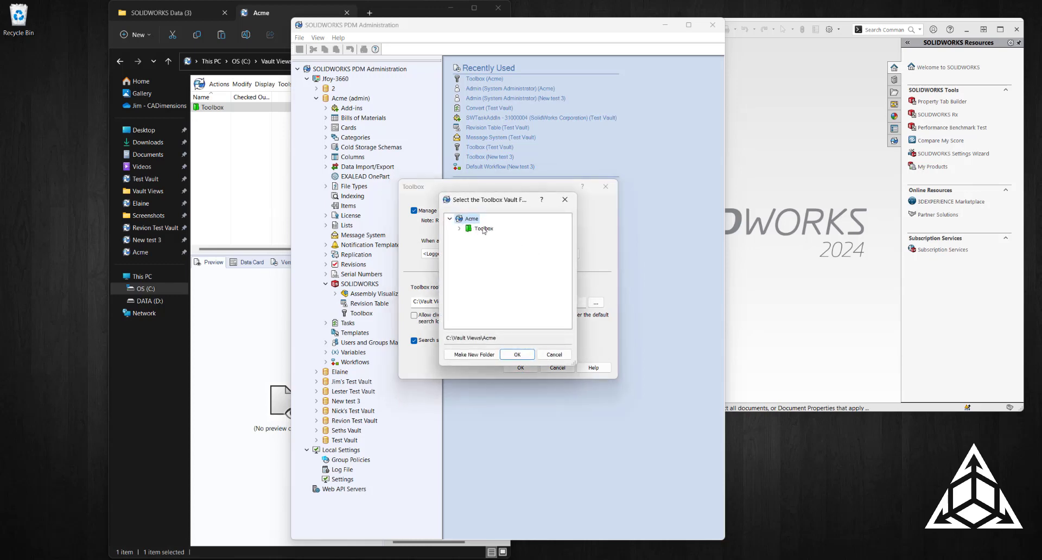
click(483, 228)
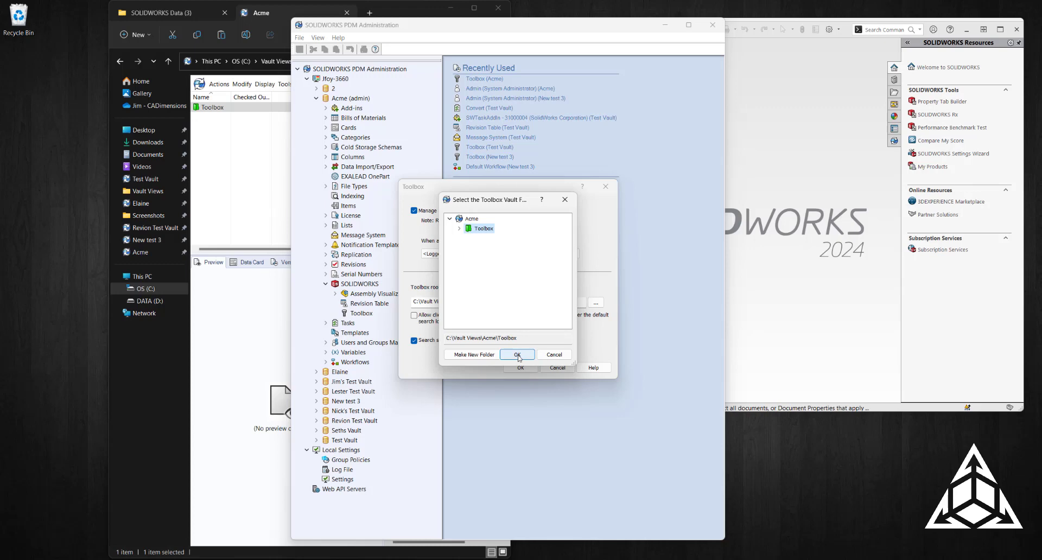
click(517, 354)
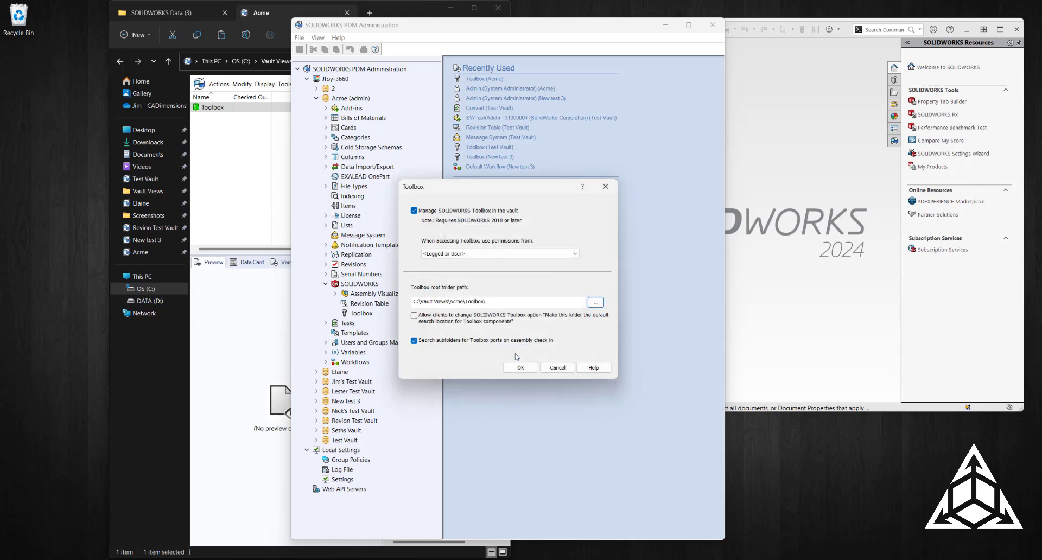
click(519, 367)
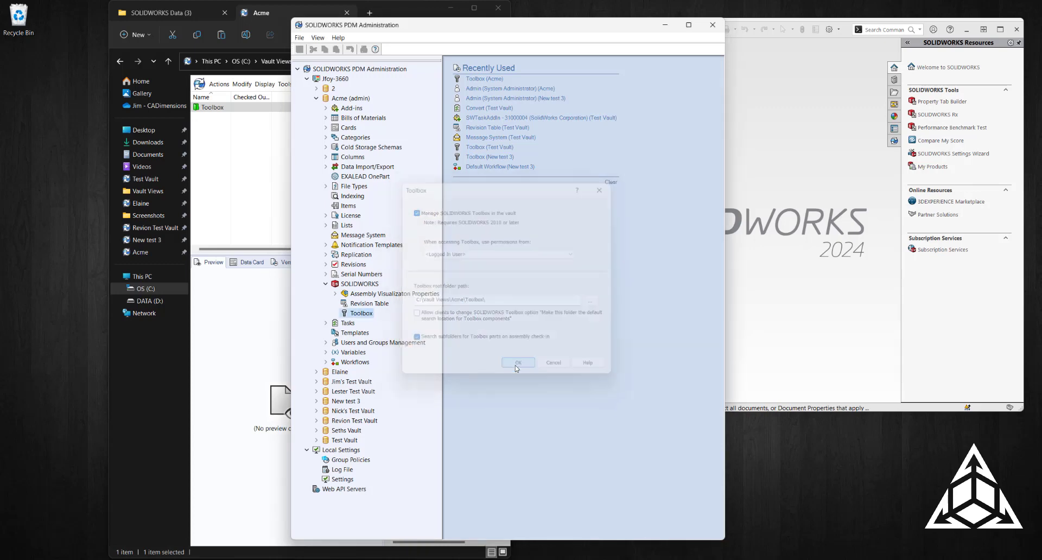
click(518, 363)
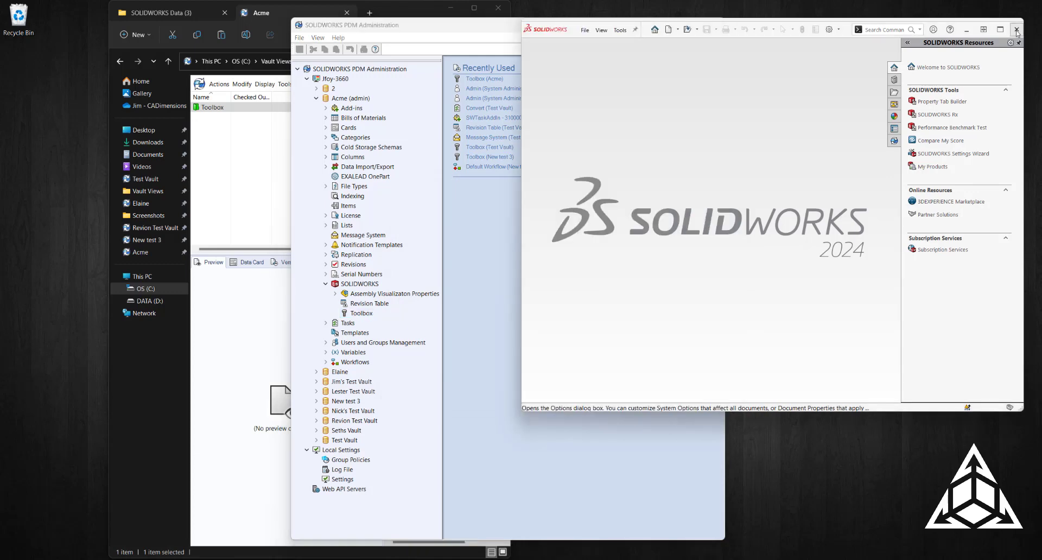
Close SOLIDWORKS, leaving PDM Administration and the vault view open.
click(1018, 29)
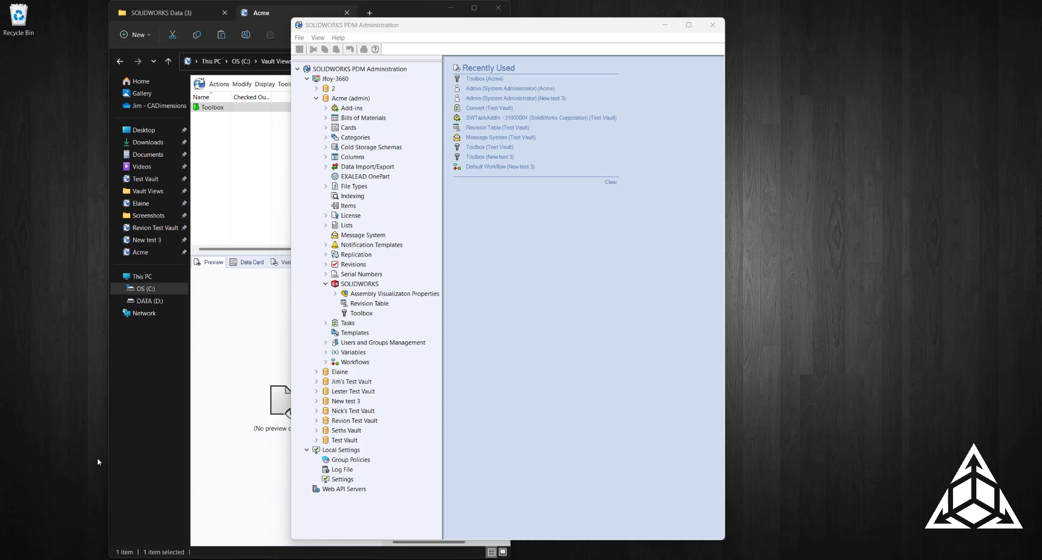
mouse_move(32, 443)
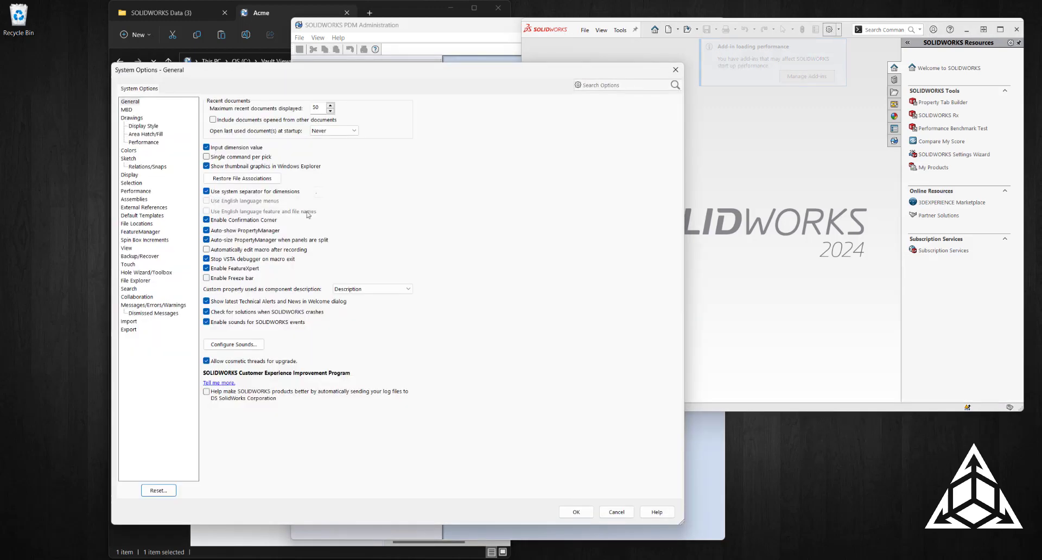
Point the Hole Wizard/Toolbox folder to C:\Vault Views\Acme\Toolbox\ via the Acme vault prompt and save.
click(145, 272)
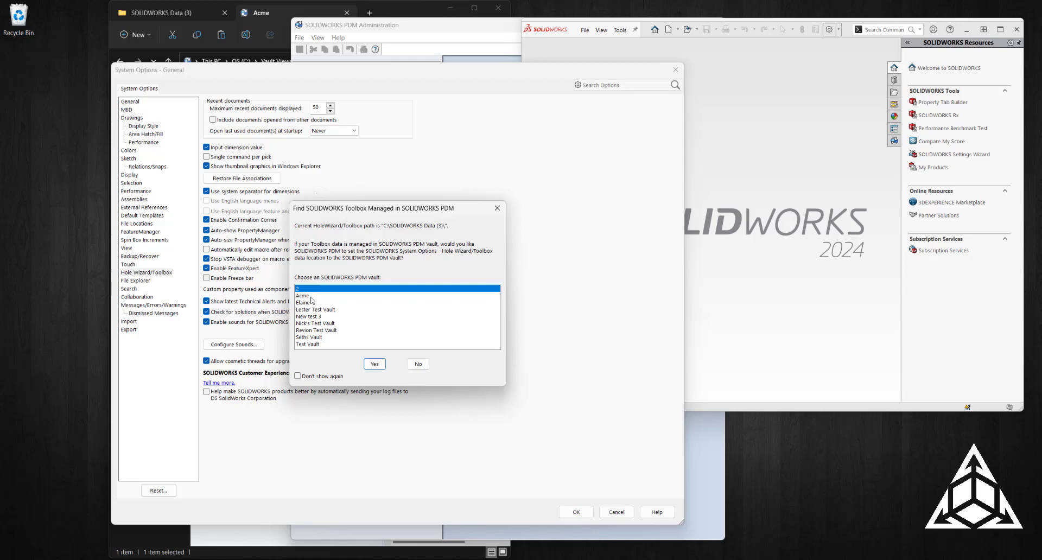
click(301, 296)
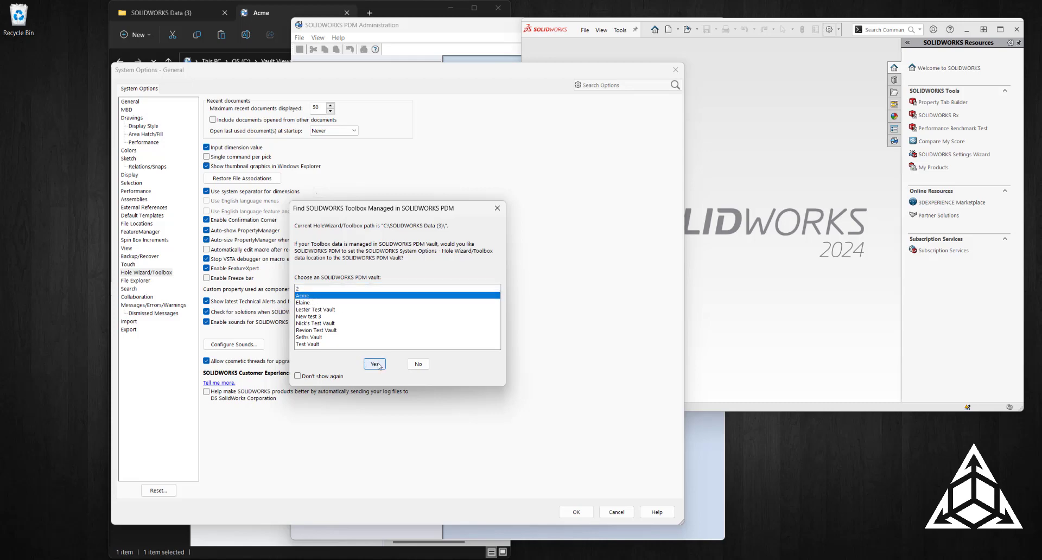
click(375, 364)
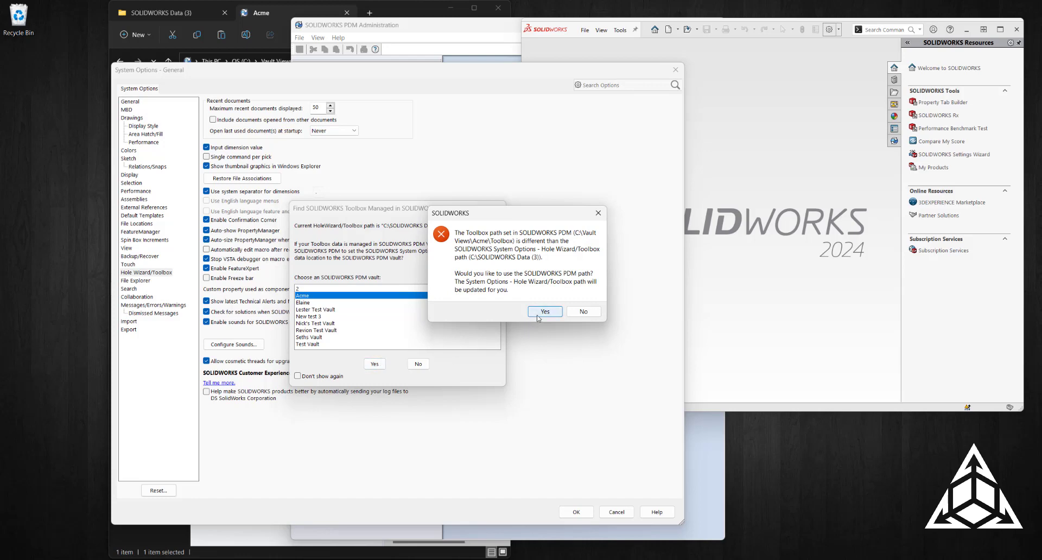
click(545, 312)
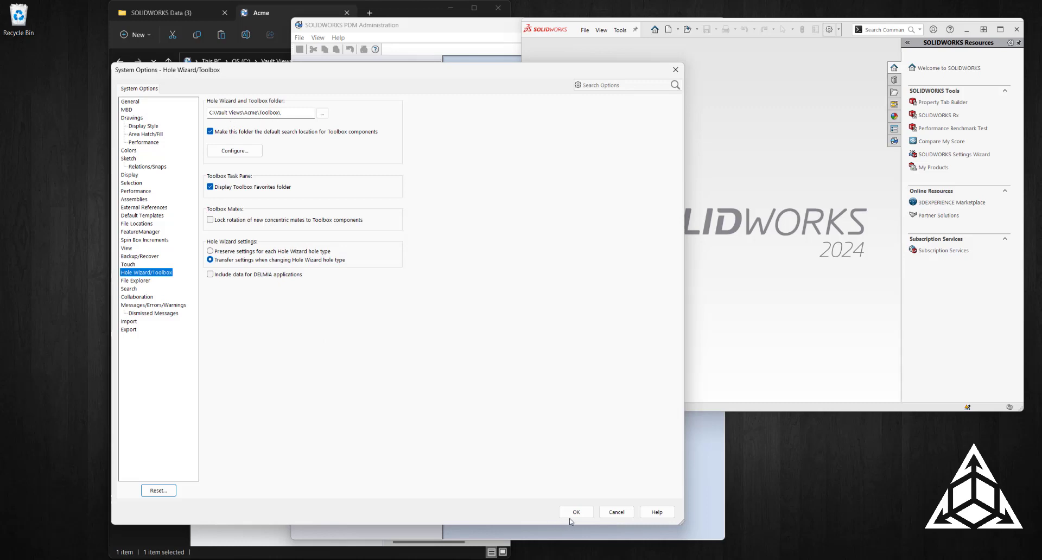
click(575, 511)
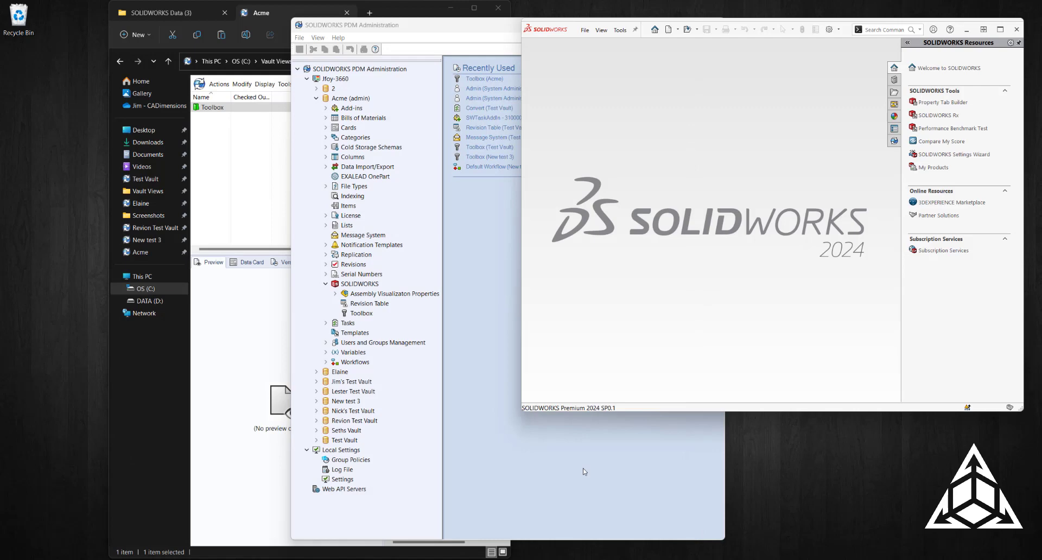